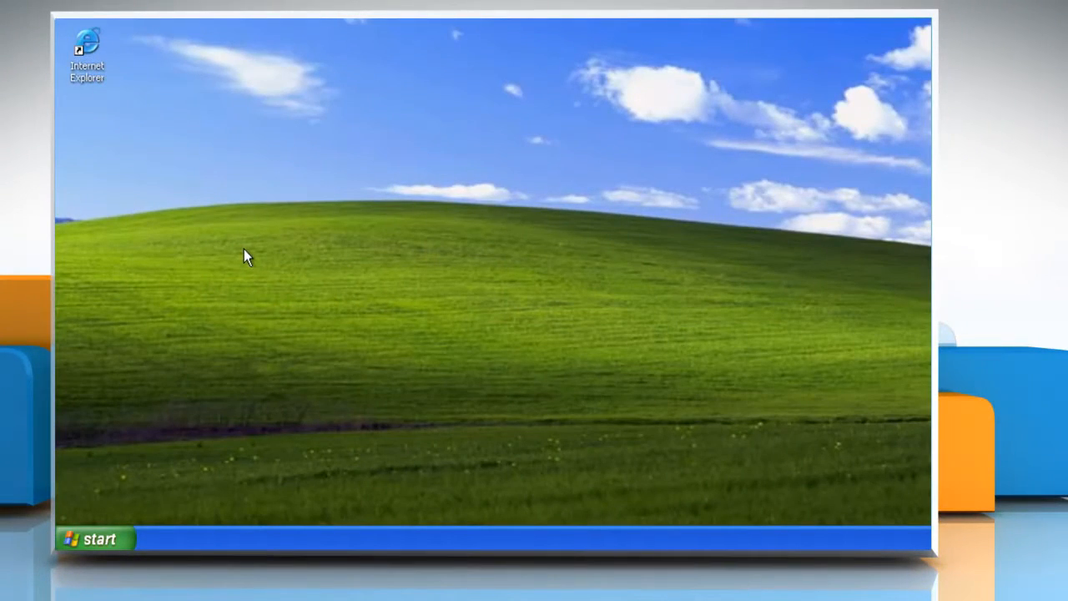
pyautogui.moveTo(94, 538)
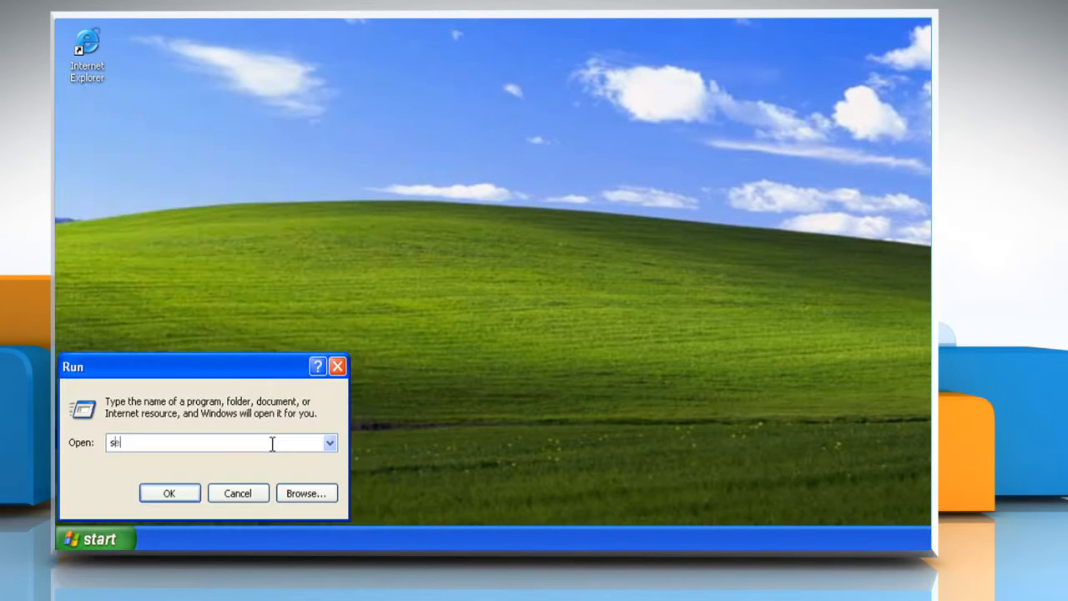
# Launch the Services console via services.msc and stop the Automatic Updates service
pyautogui.write('services.msc')
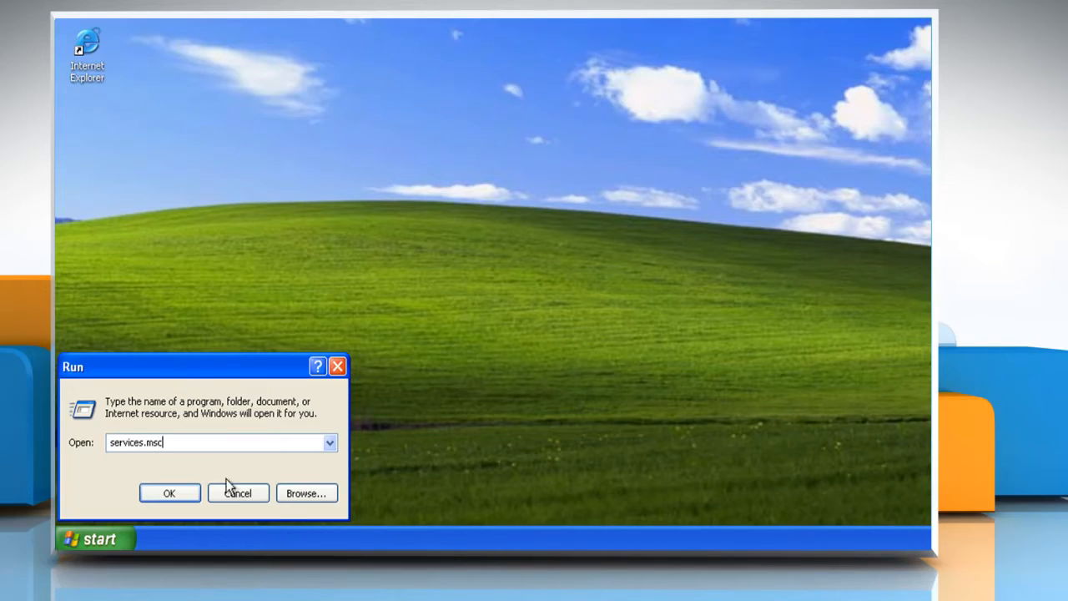
pyautogui.click(170, 492)
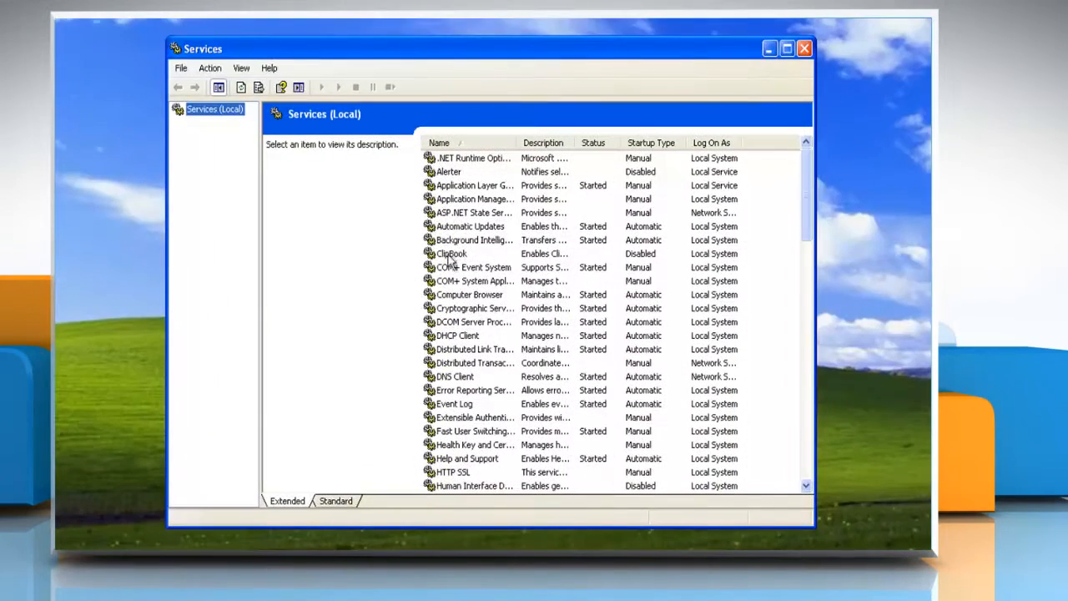
pyautogui.rightClick(470, 226)
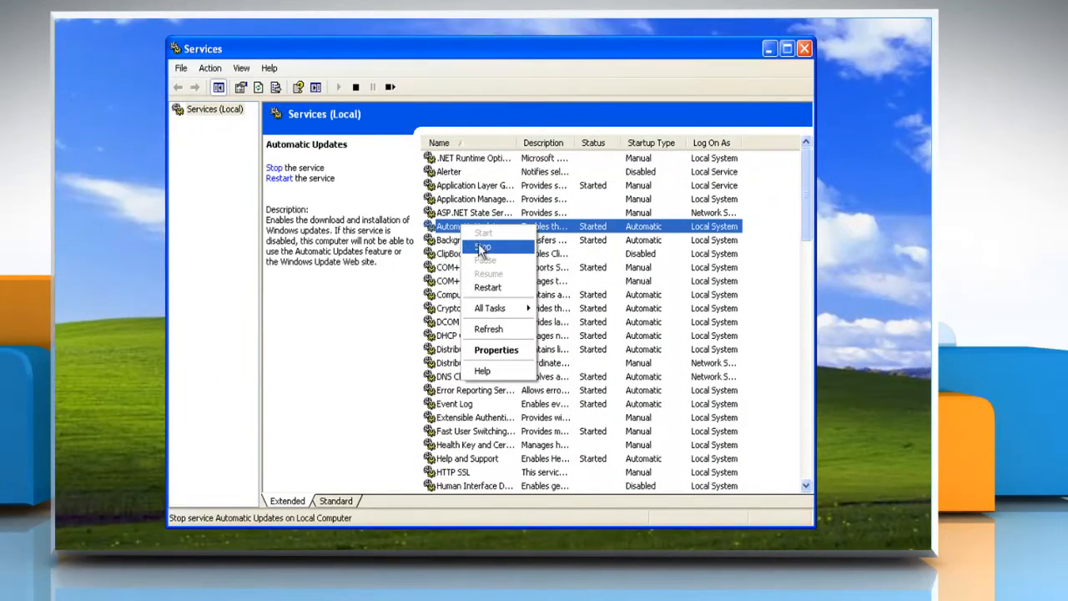
pyautogui.click(484, 247)
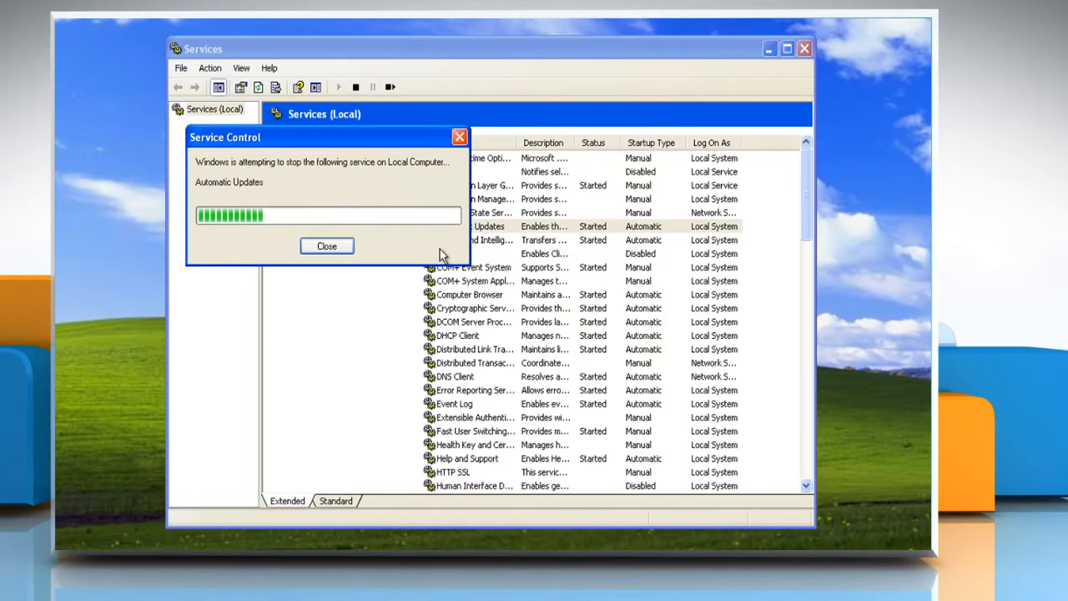
pyautogui.click(326, 245)
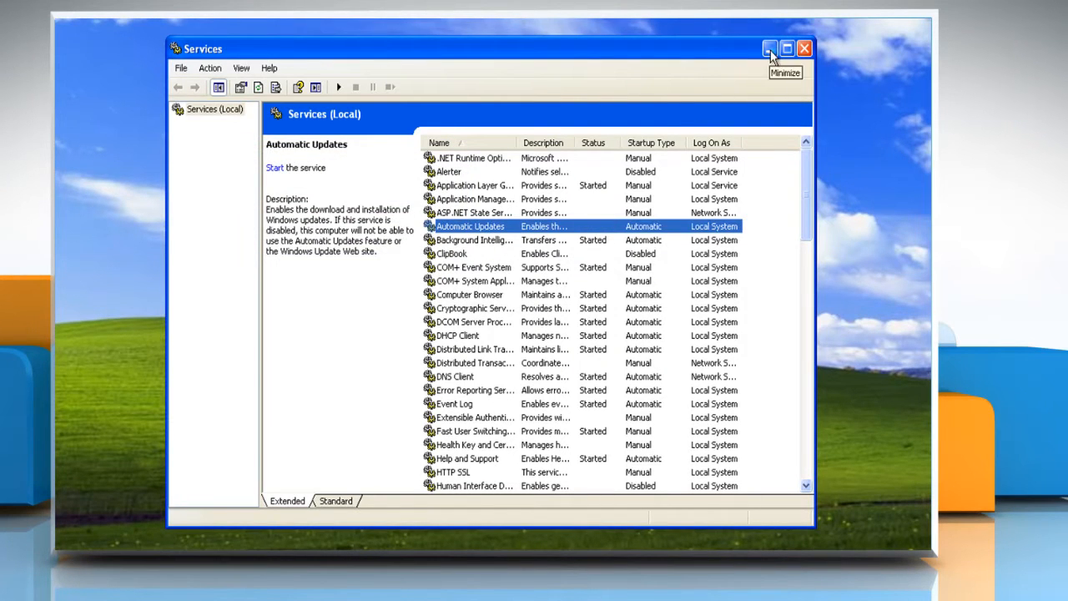
# Minimize Services and bring up the Run dialog for launching cmd
pyautogui.click(769, 49)
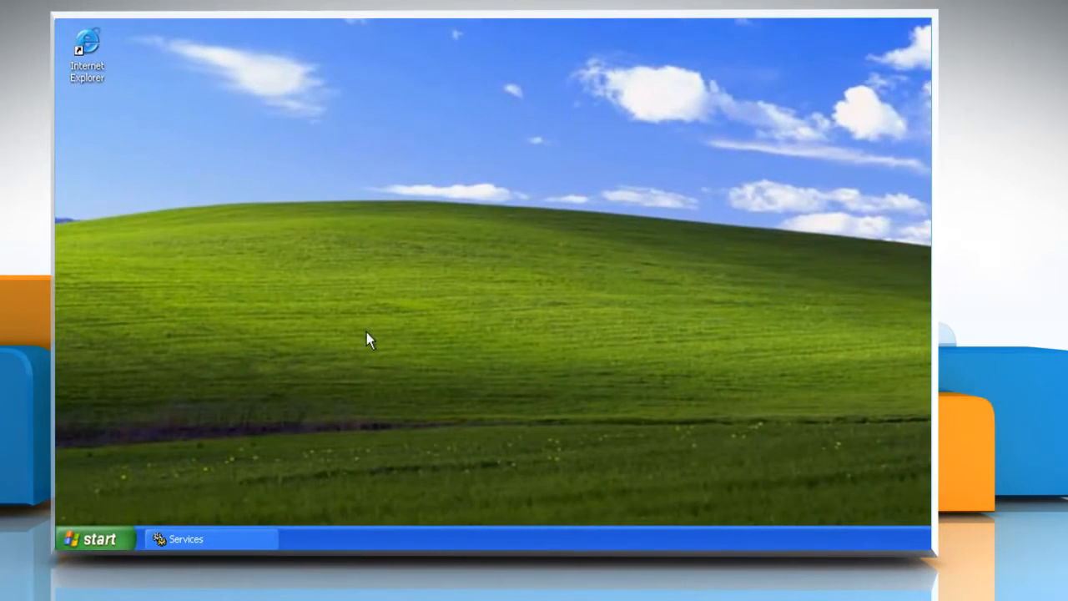
pyautogui.click(94, 538)
pyautogui.write('cmd')
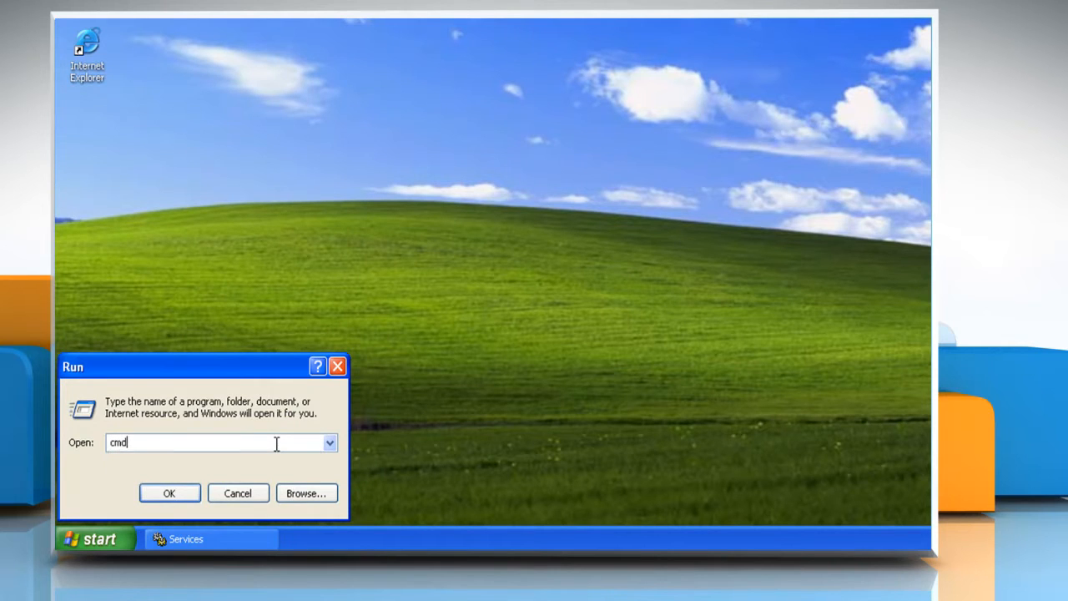
# In cmd, cd %windir%, rename SoftwareDistribution to SDTemp, and exit
pyautogui.click(169, 492)
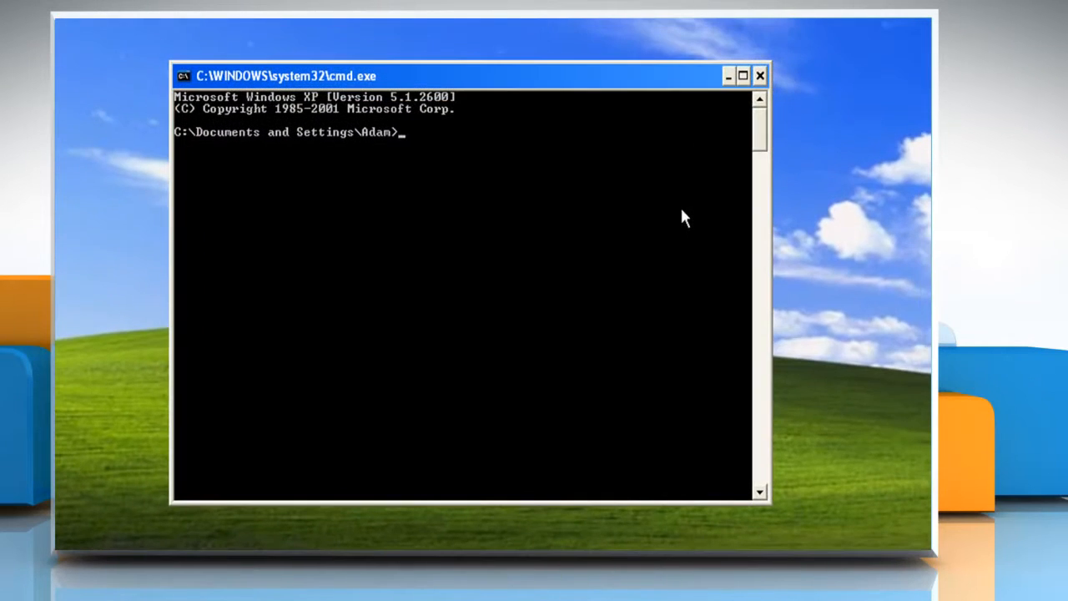
pyautogui.write('cd %')
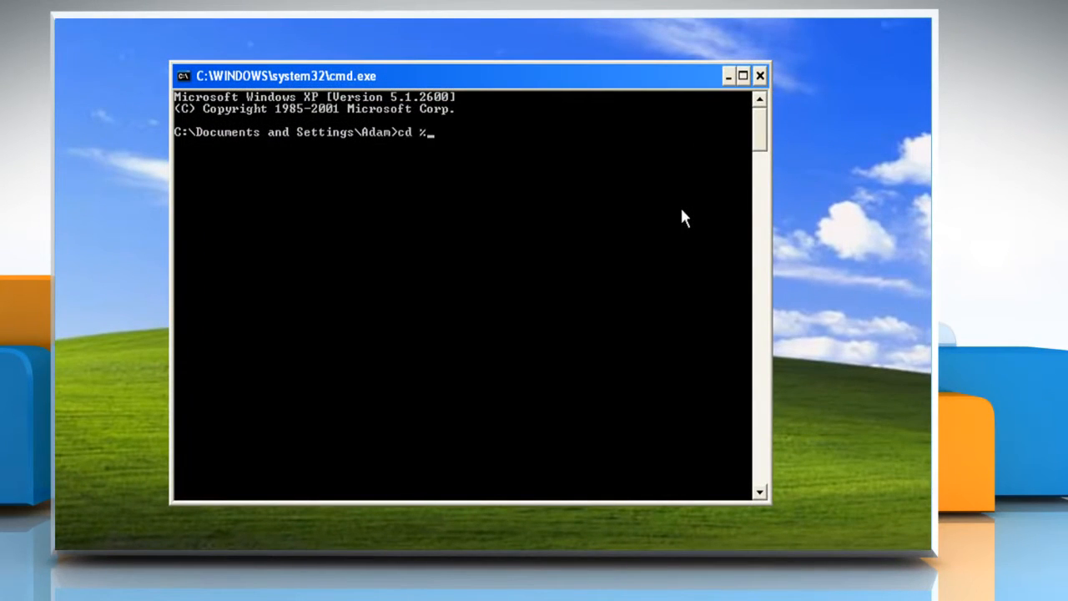
pyautogui.write('wind')
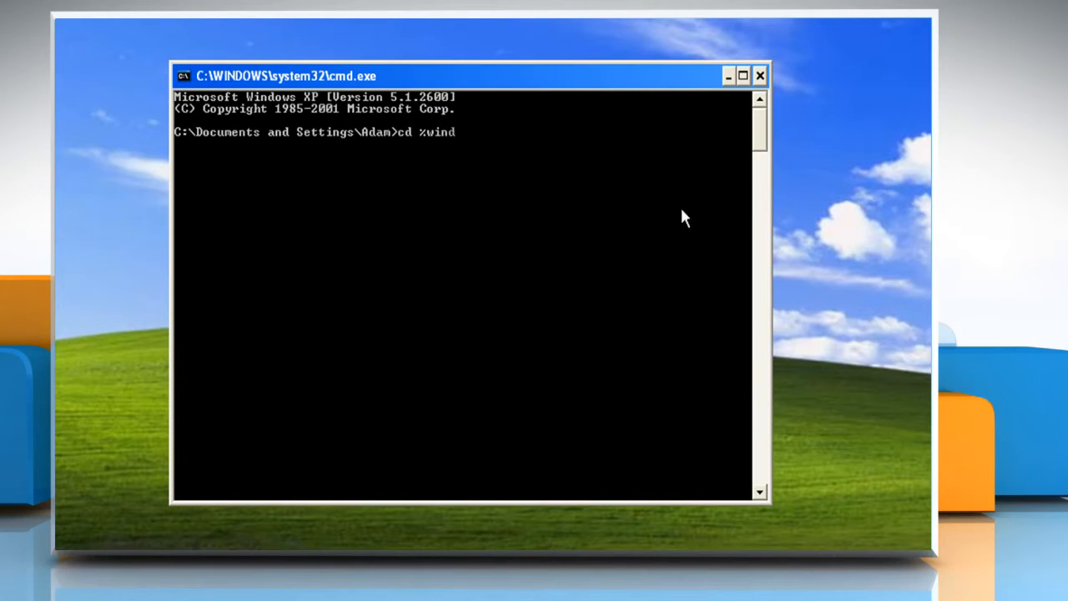
pyautogui.write('ir%')
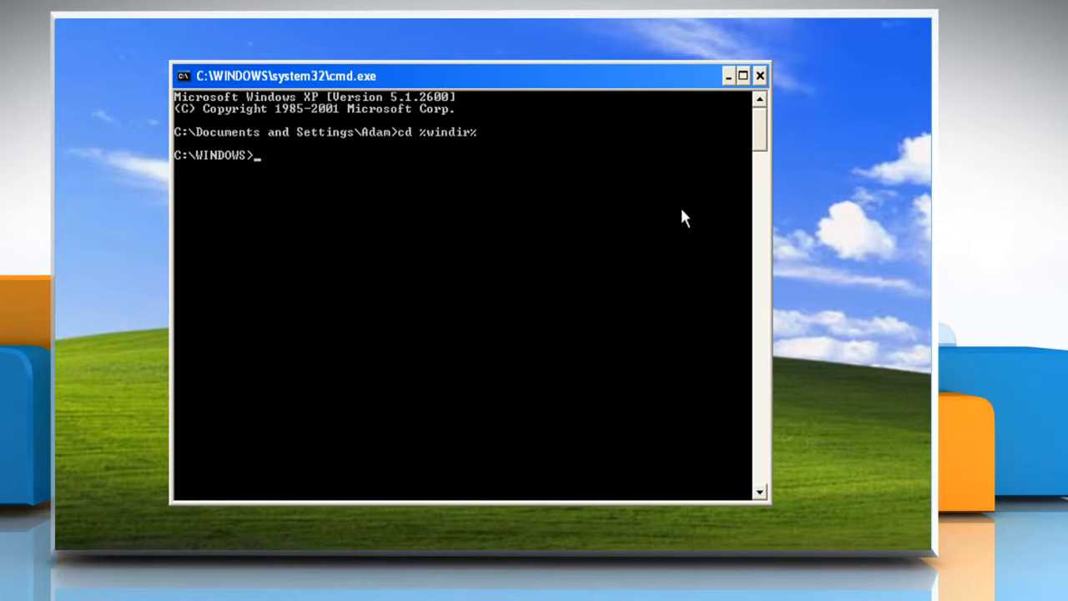
pyautogui.write('ren SoftwareDistribution SDTemp')
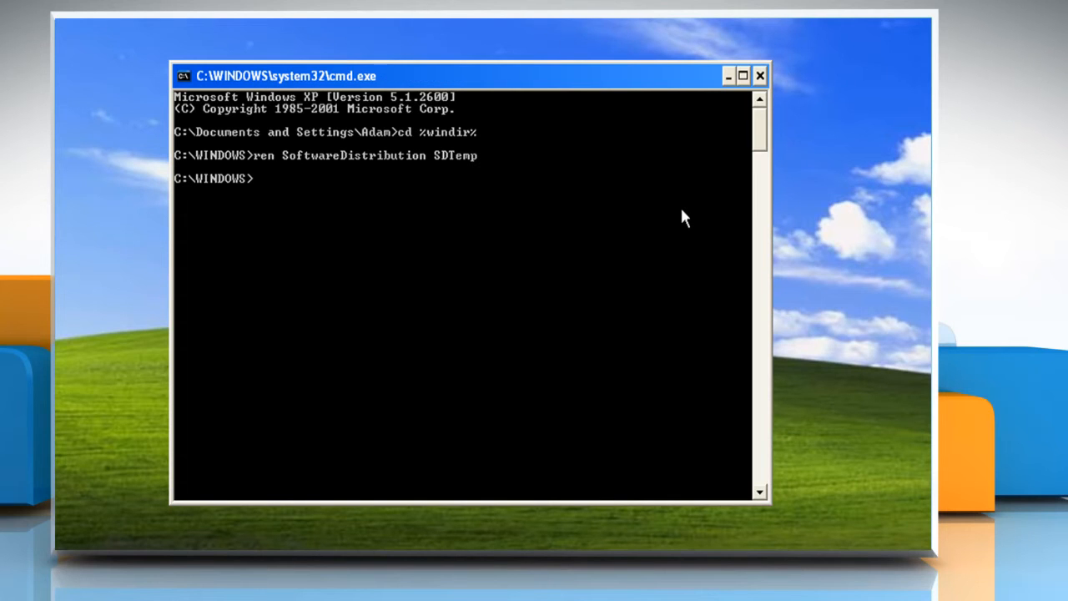
pyautogui.write('exit')
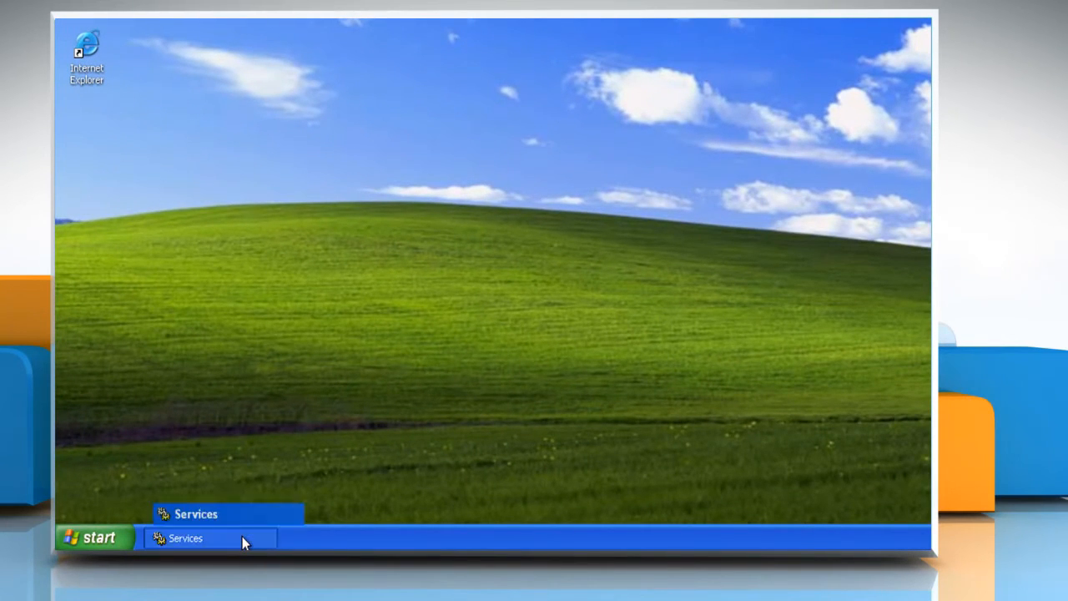
# Restore Services and start the Automatic Updates service again
pyautogui.click(185, 537)
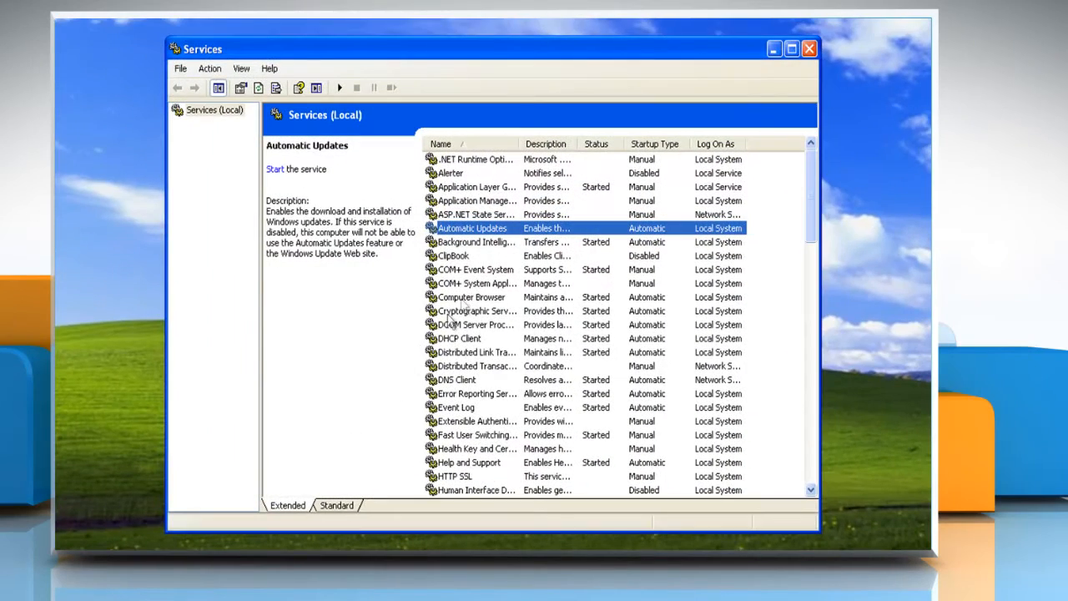
pyautogui.rightClick(472, 228)
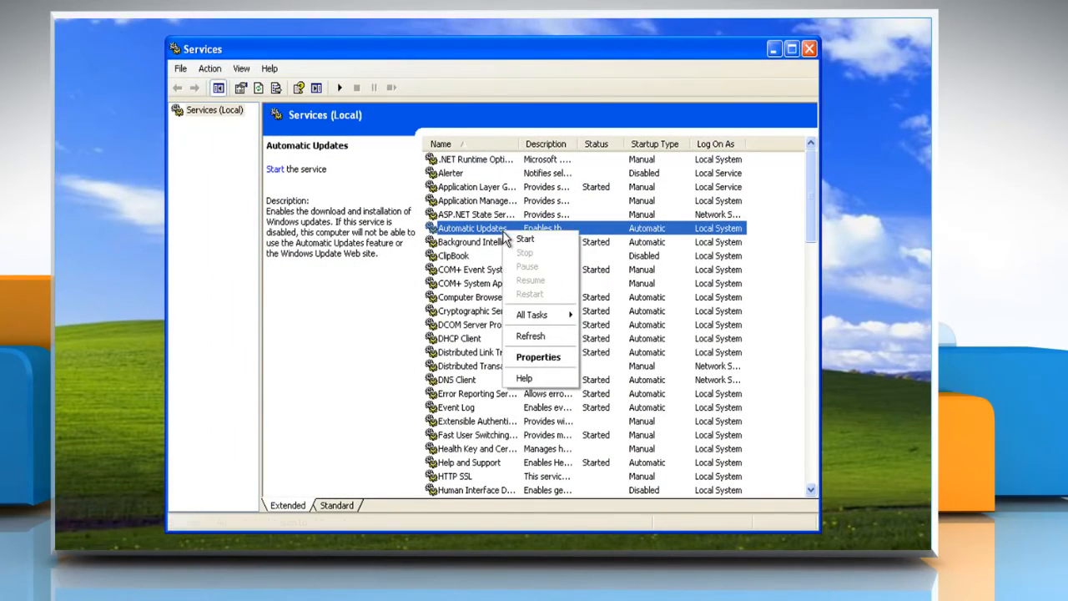
pyautogui.click(525, 239)
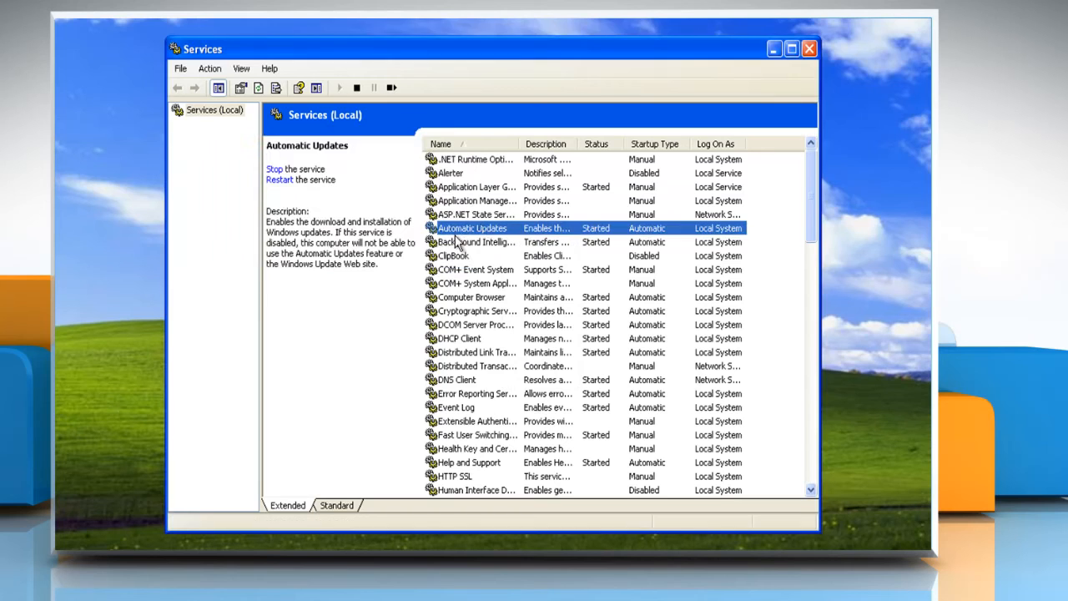